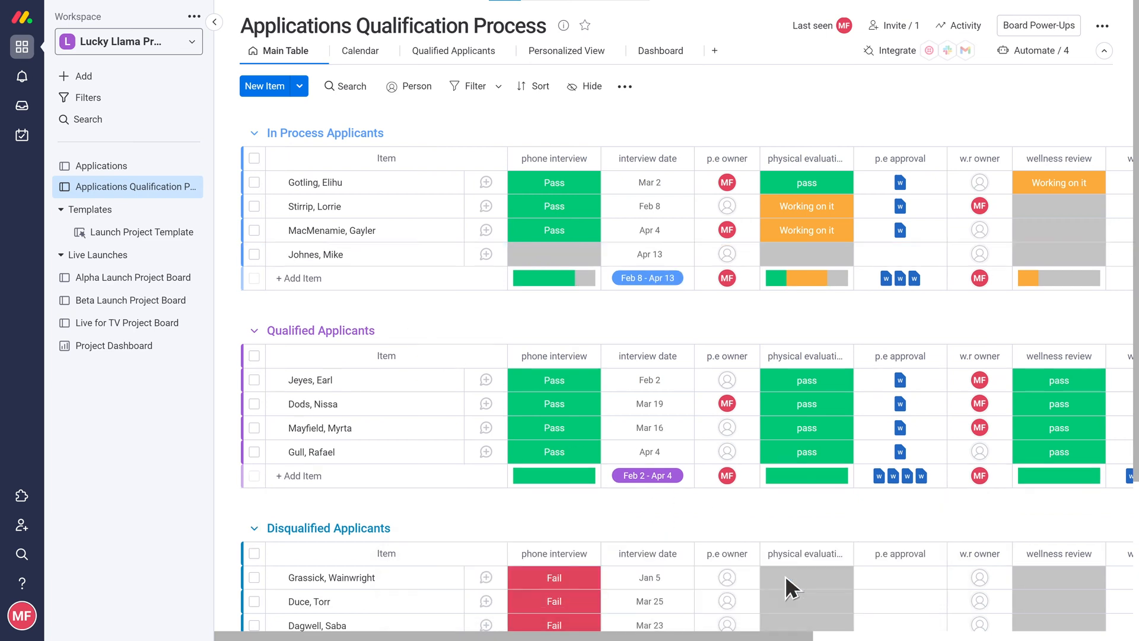
Step: Describe the board as showing applicant status throughout the qualification process
{"action": "left_click", "coordinate": [562, 25]}
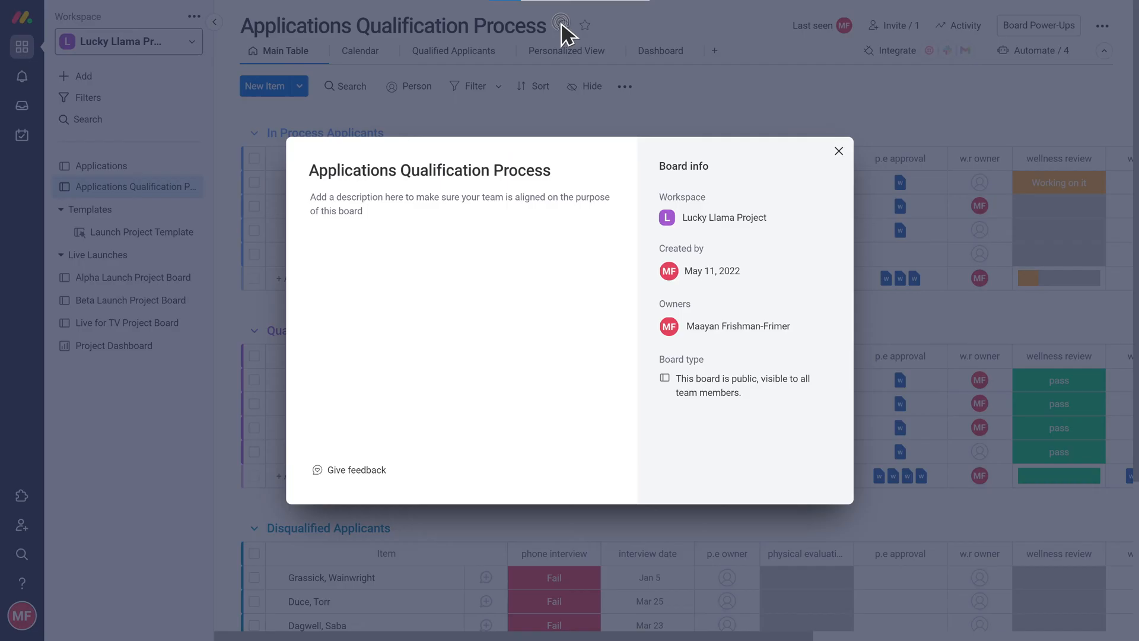
{"action": "type", "text": "This board shows the status of the applicants throughout the qualification process"}
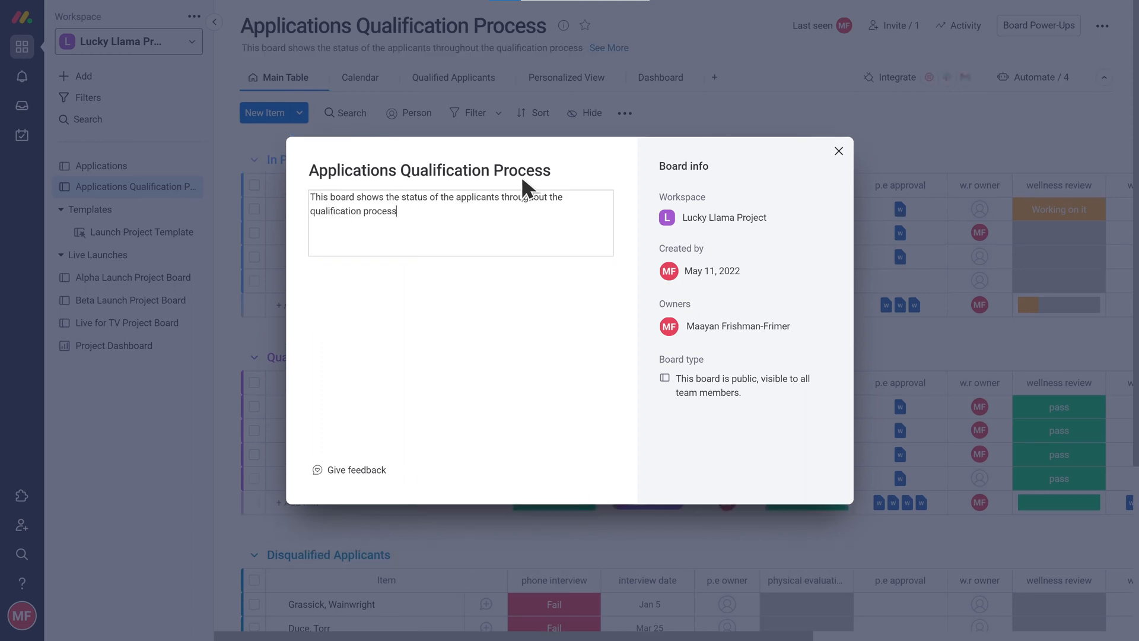
Step: Leave the board info, dismiss the options list and switch via the account menu toward the Rollout Guide board
{"action": "left_click", "coordinate": [1100, 25]}
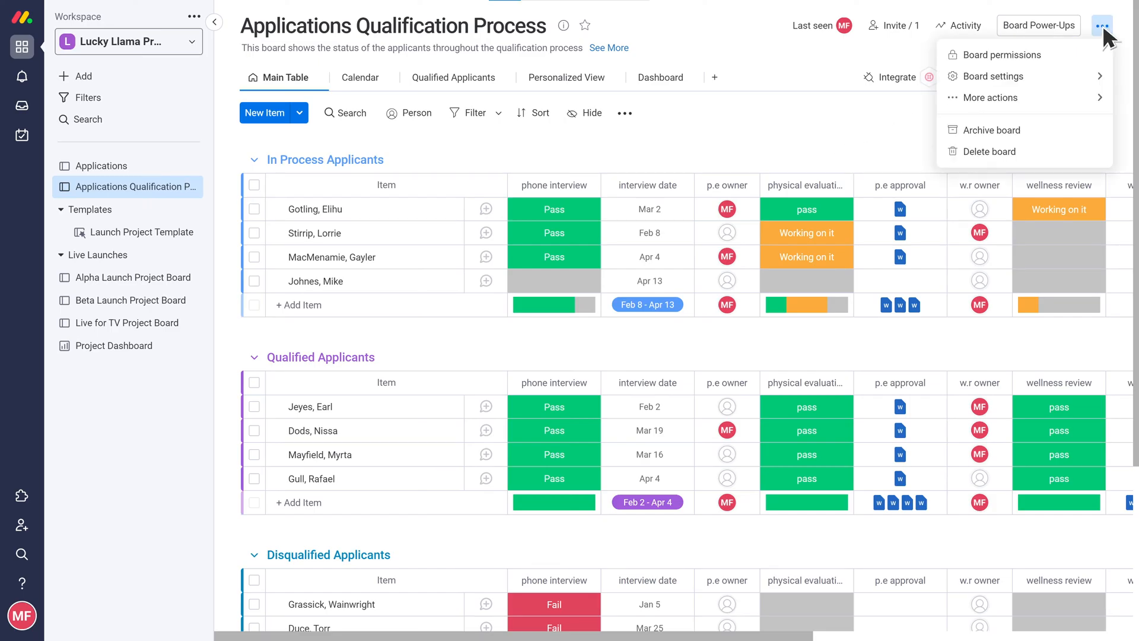
{"action": "left_click", "coordinate": [1001, 55]}
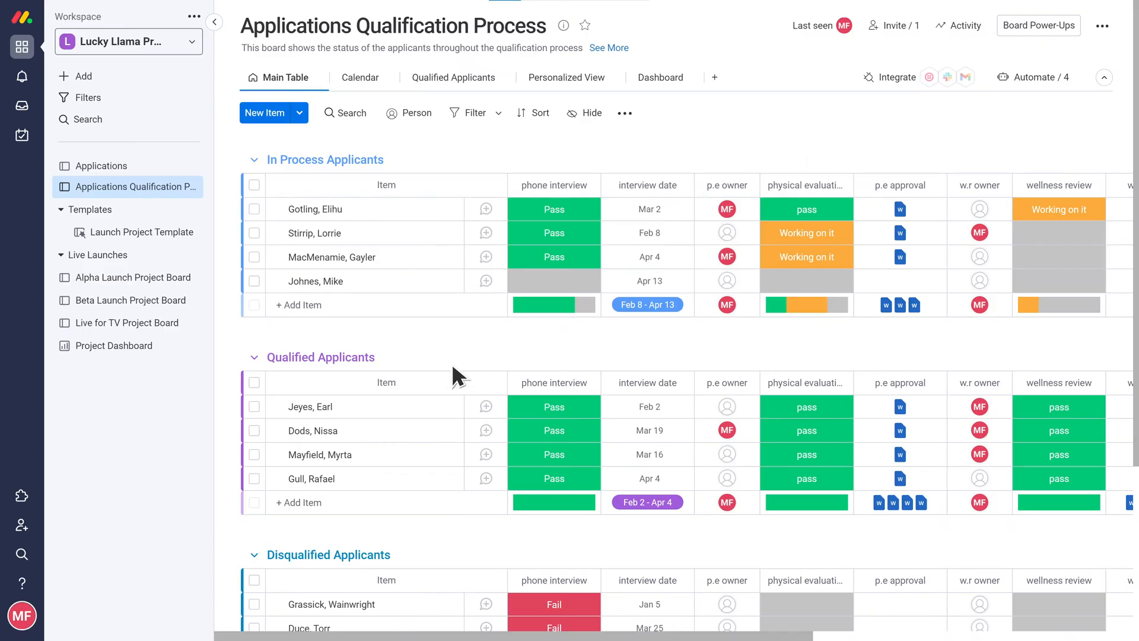
{"action": "left_click", "coordinate": [21, 615]}
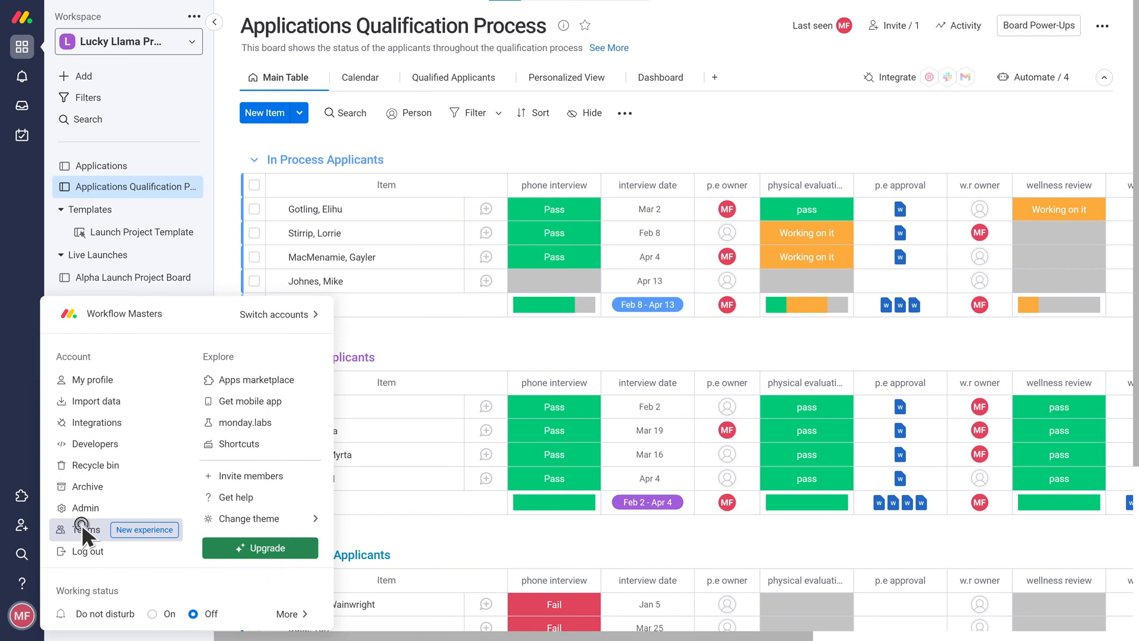
{"action": "left_click", "coordinate": [85, 529]}
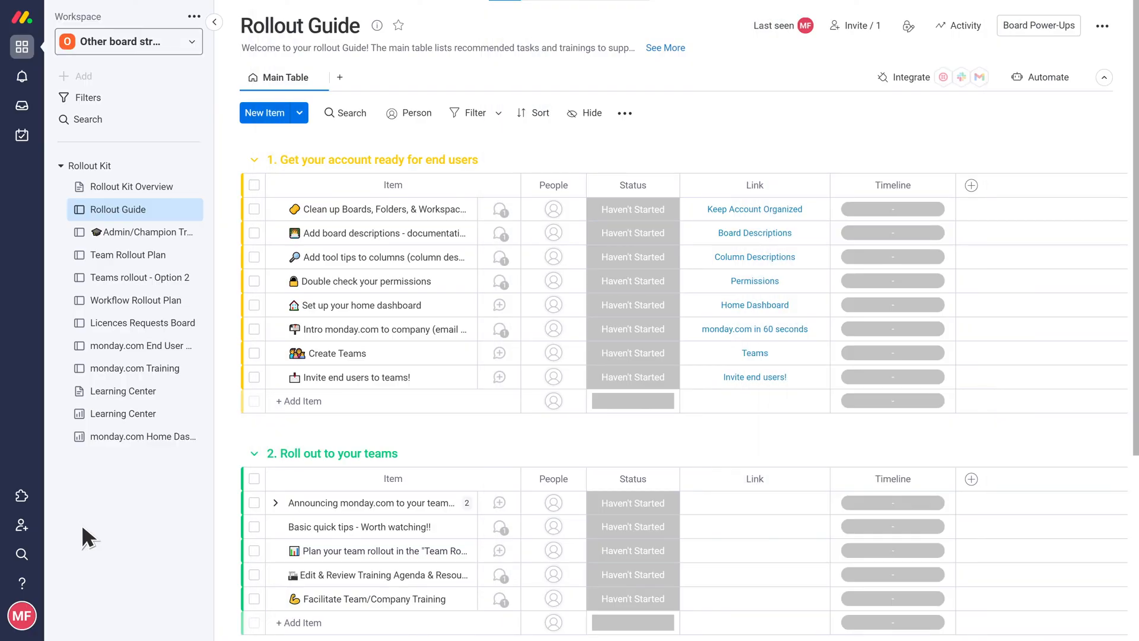
{"action": "mouse_move", "coordinate": [749, 321]}
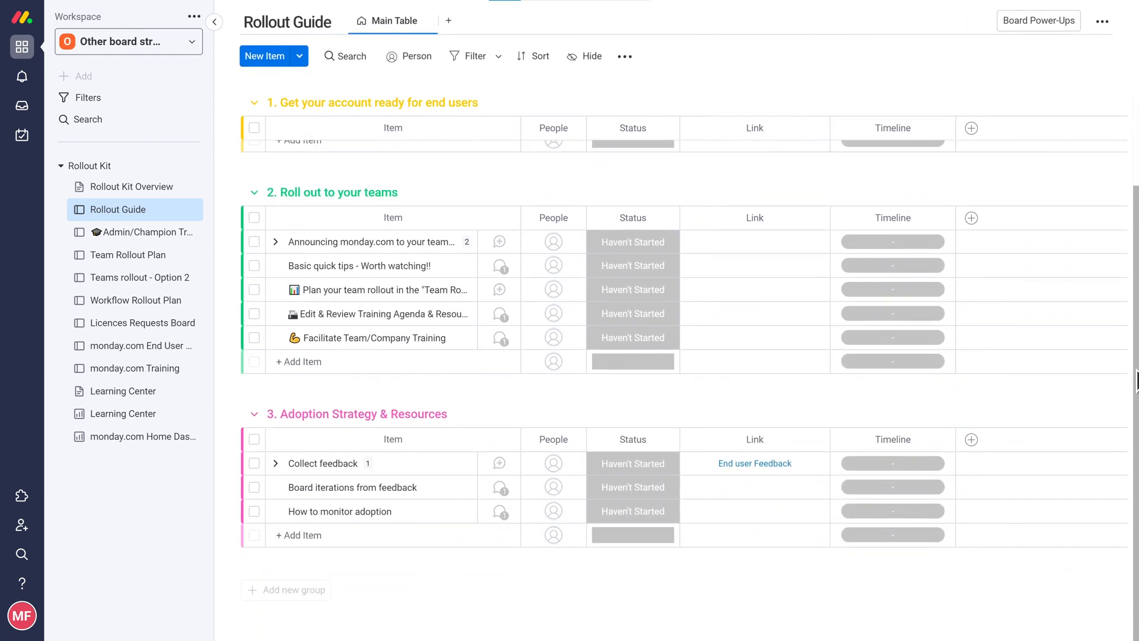
Step: Expand the Announcing monday.com item to reveal its email template and beginner resources subitems
{"action": "left_click", "coordinate": [275, 242]}
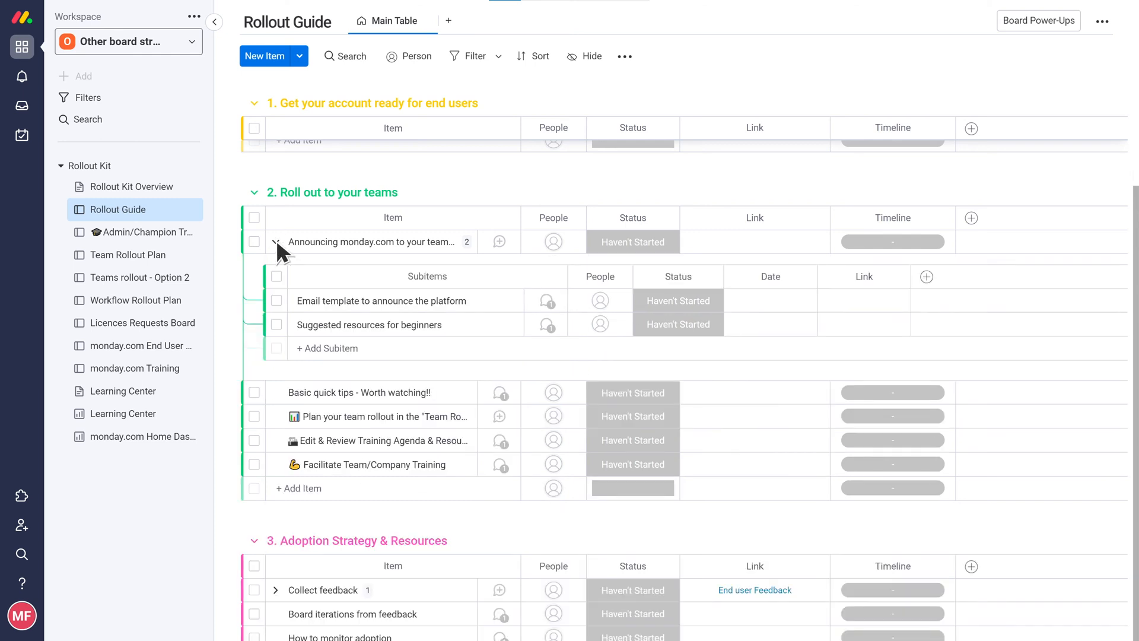
{"action": "left_click", "coordinate": [361, 301]}
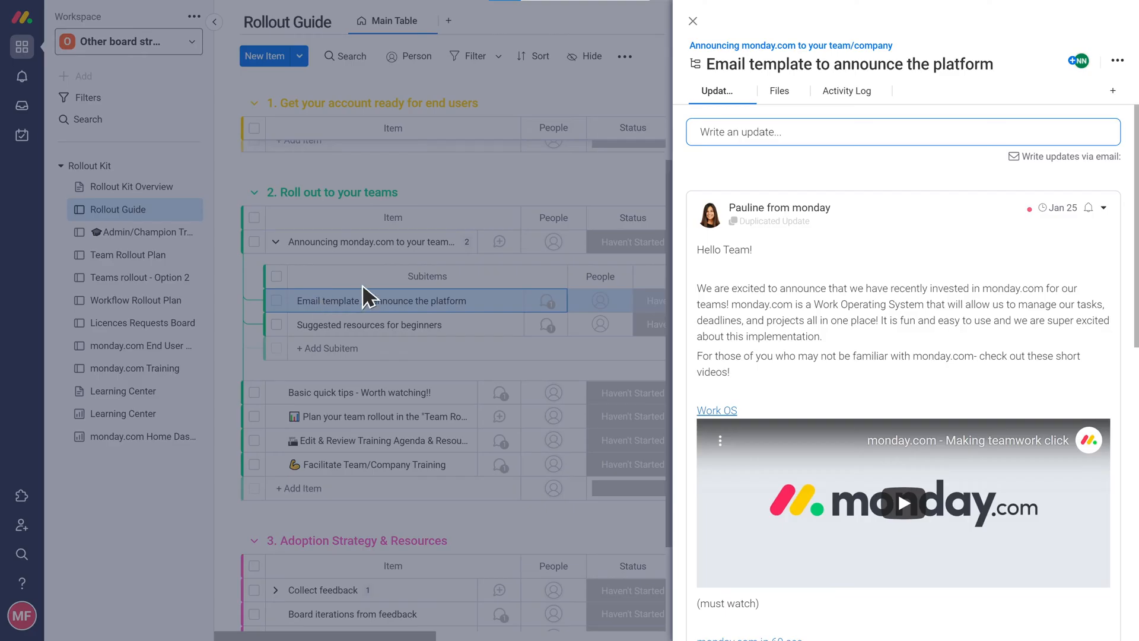
{"action": "scroll", "scroll_direction": "down", "scroll_amount": 3}
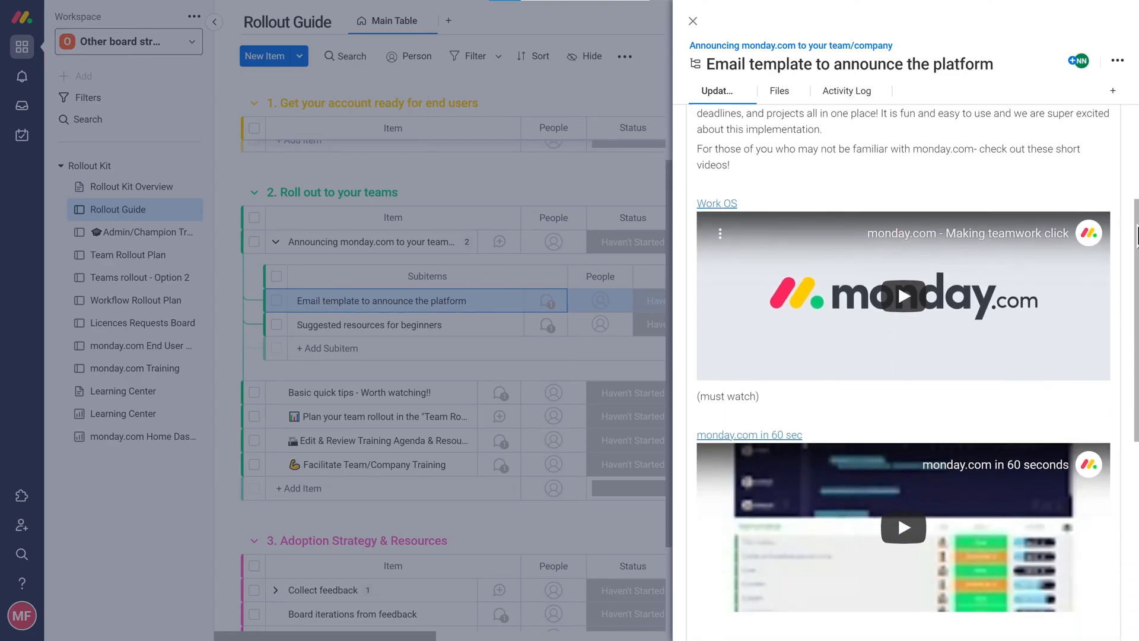
{"action": "scroll", "scroll_direction": "down", "scroll_amount": 3}
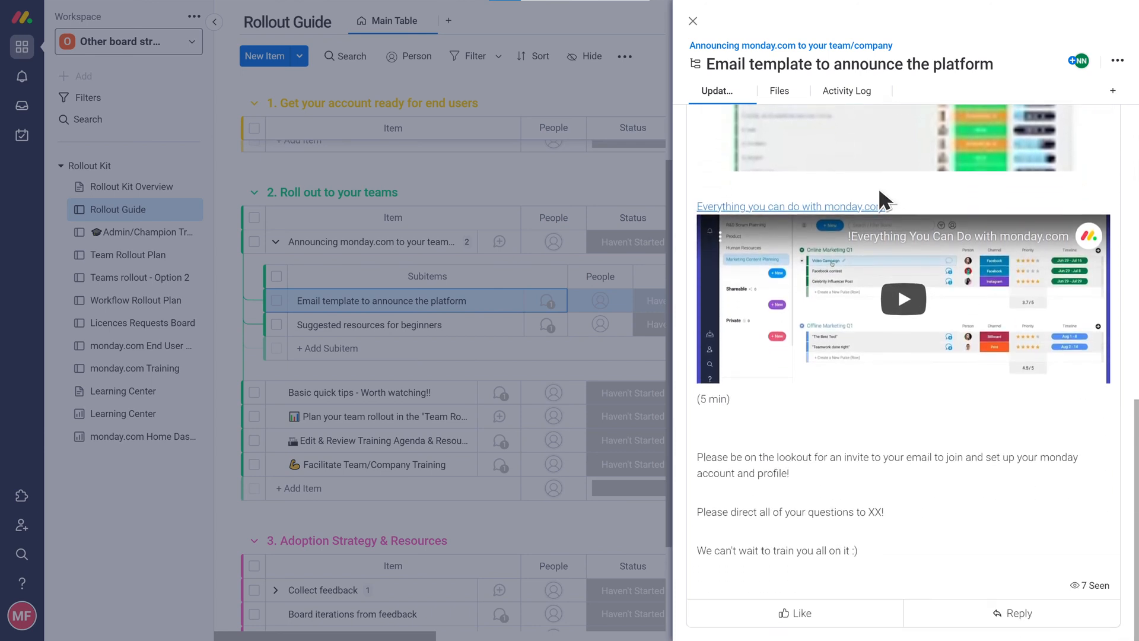
{"action": "left_click", "coordinate": [692, 20]}
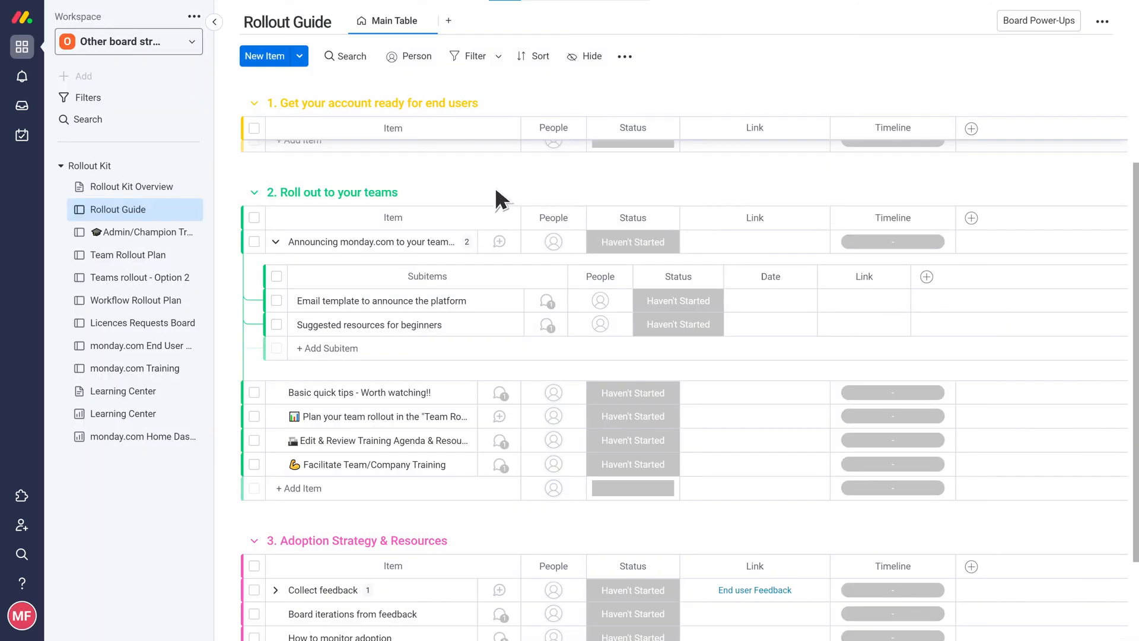
{"action": "left_click", "coordinate": [369, 324]}
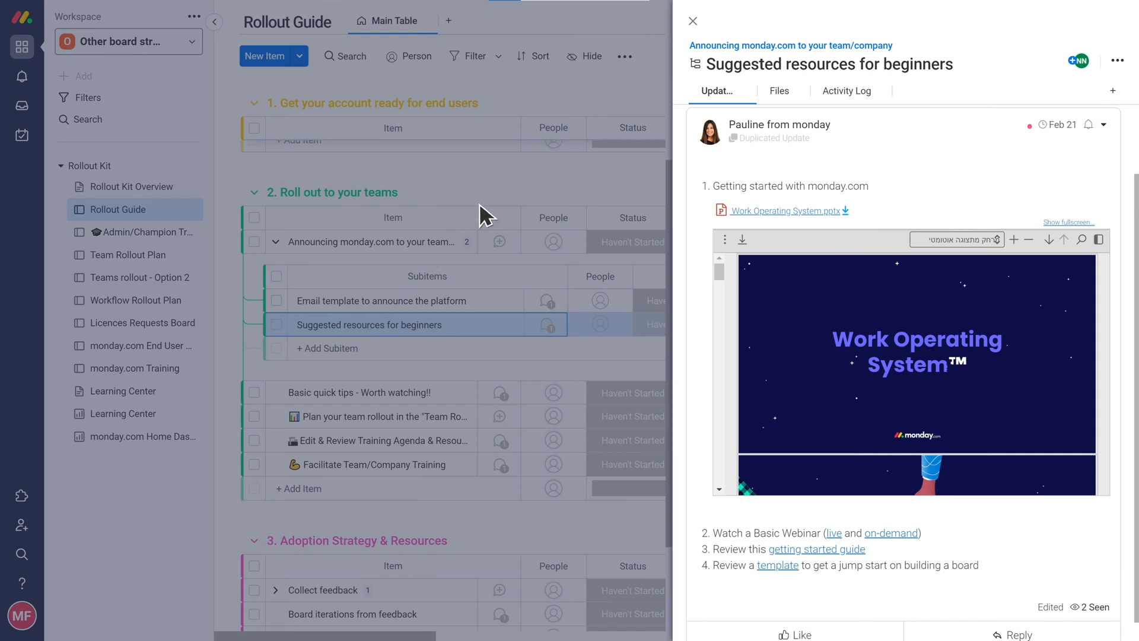
{"action": "left_click", "coordinate": [692, 20]}
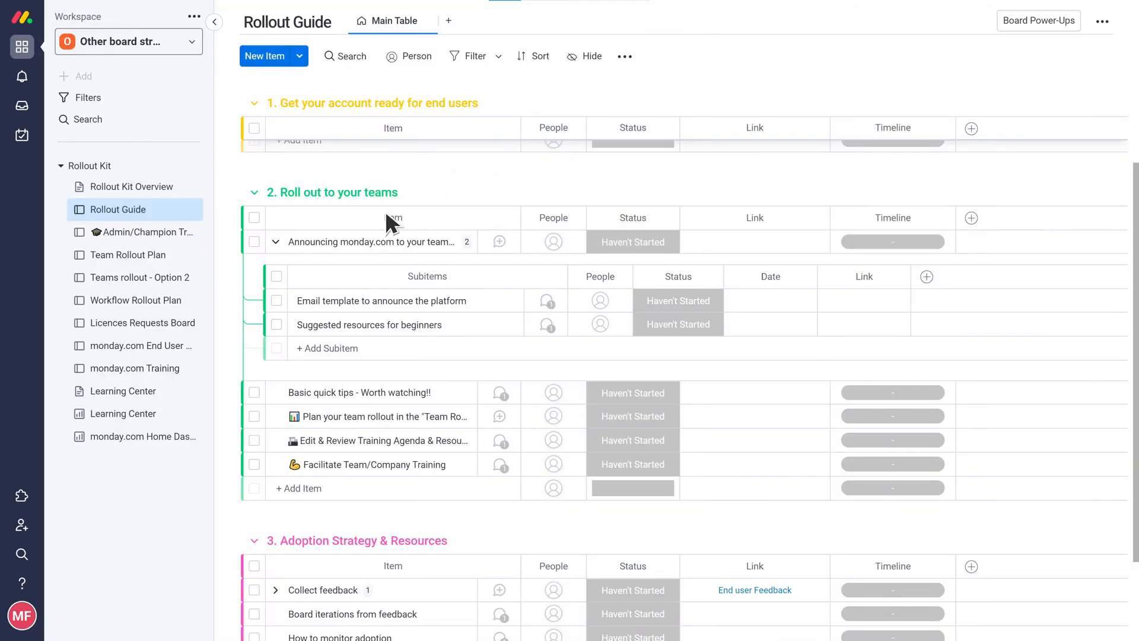
{"action": "mouse_move", "coordinate": [123, 391]}
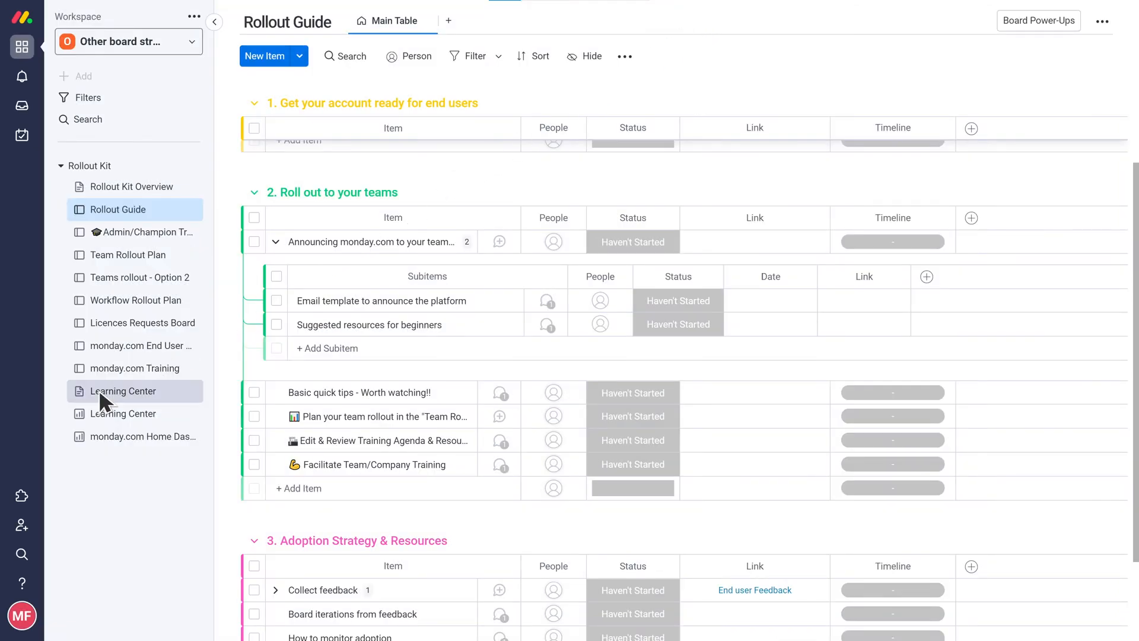
Step: View the Learning Center doc's welcome heading and embedded introduction videos
{"action": "left_click", "coordinate": [123, 390]}
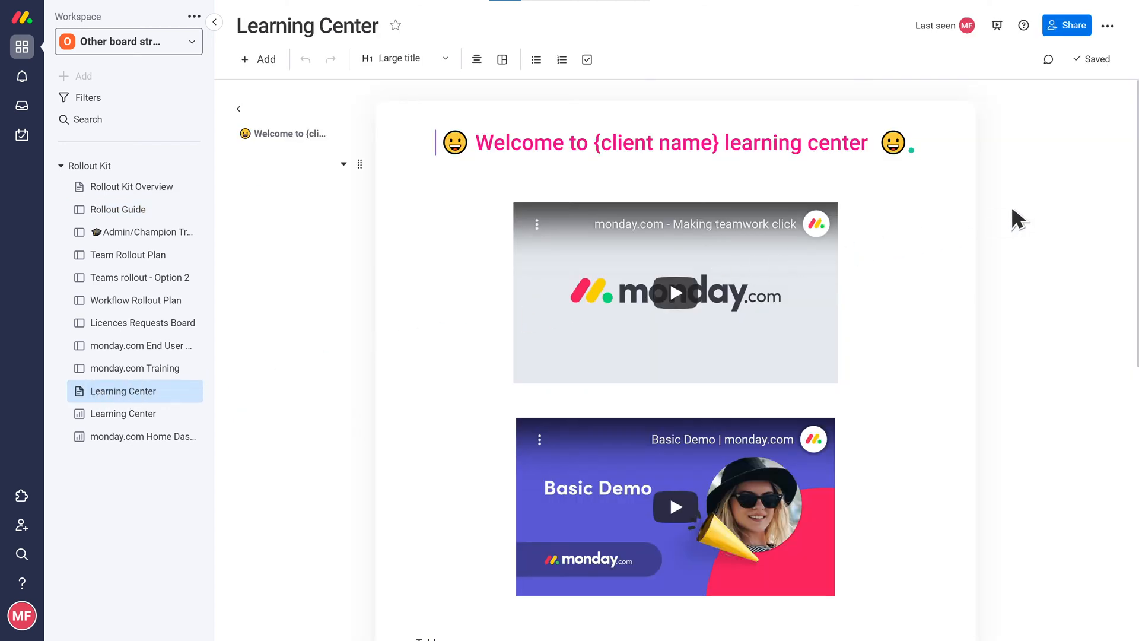
{"action": "scroll", "scroll_direction": "down", "scroll_amount": 3}
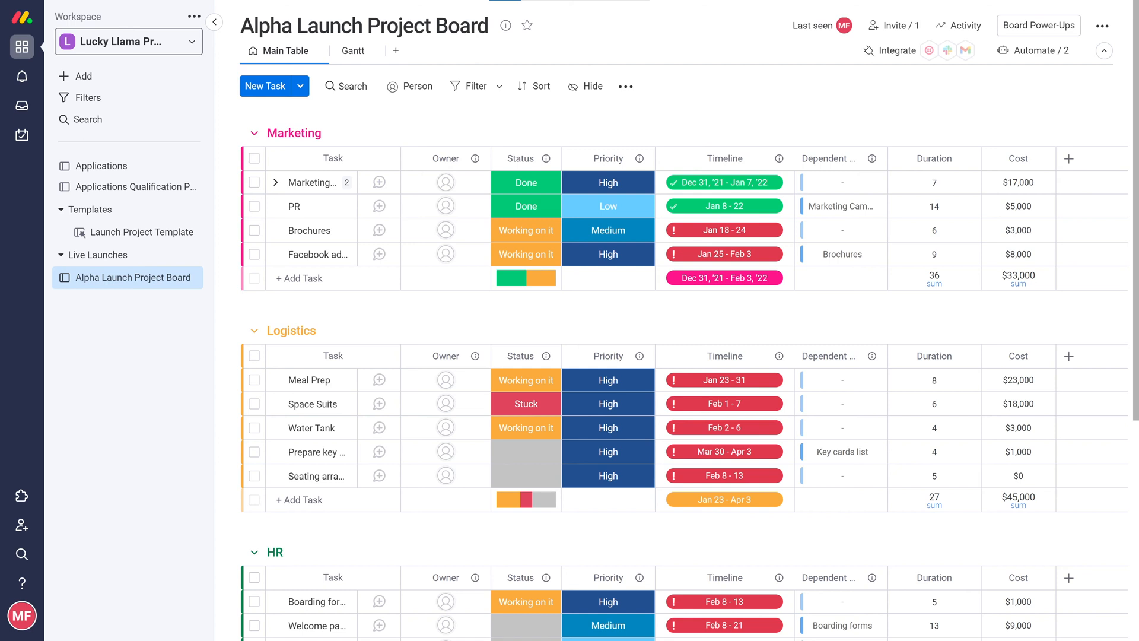
Step: Show the Alpha Launch Project Board with its Marketing, Logistics and HR groups
{"action": "left_click", "coordinate": [135, 186]}
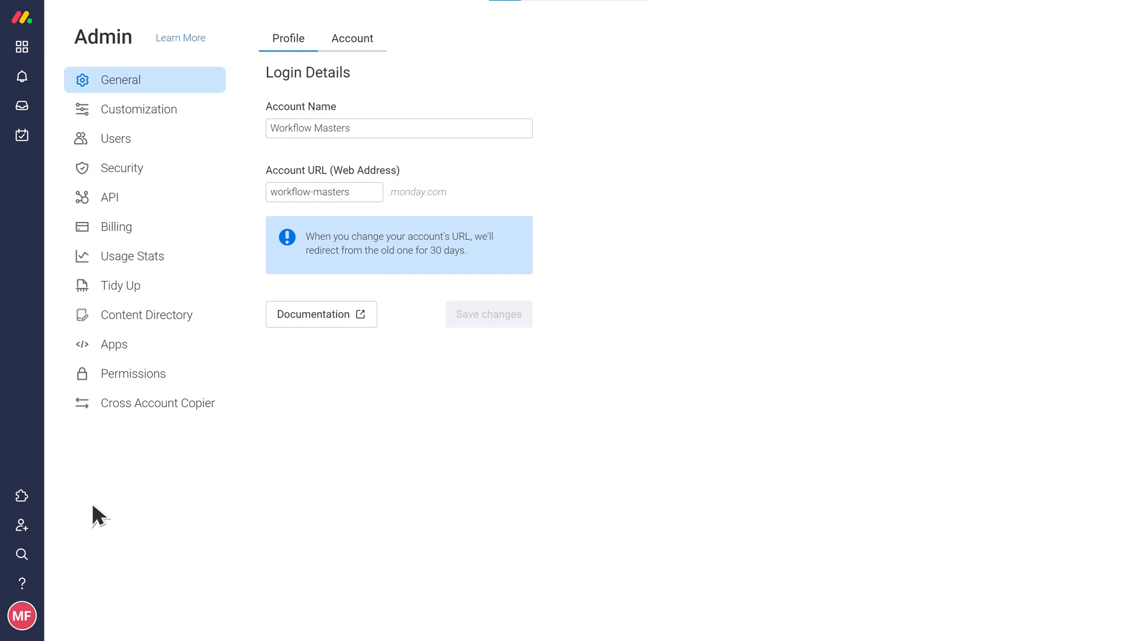
{"action": "mouse_move", "coordinate": [134, 257]}
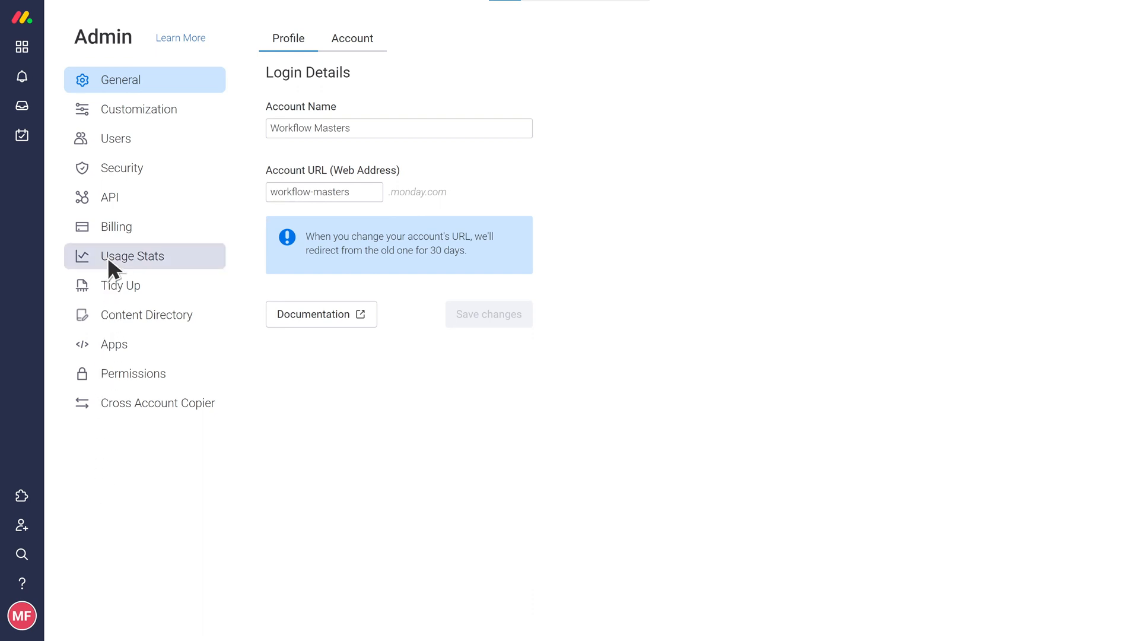
Step: View Usage Stats: 76 boards updated, 4 people joined, 24.66 MB of 5GB used
{"action": "left_click", "coordinate": [132, 256]}
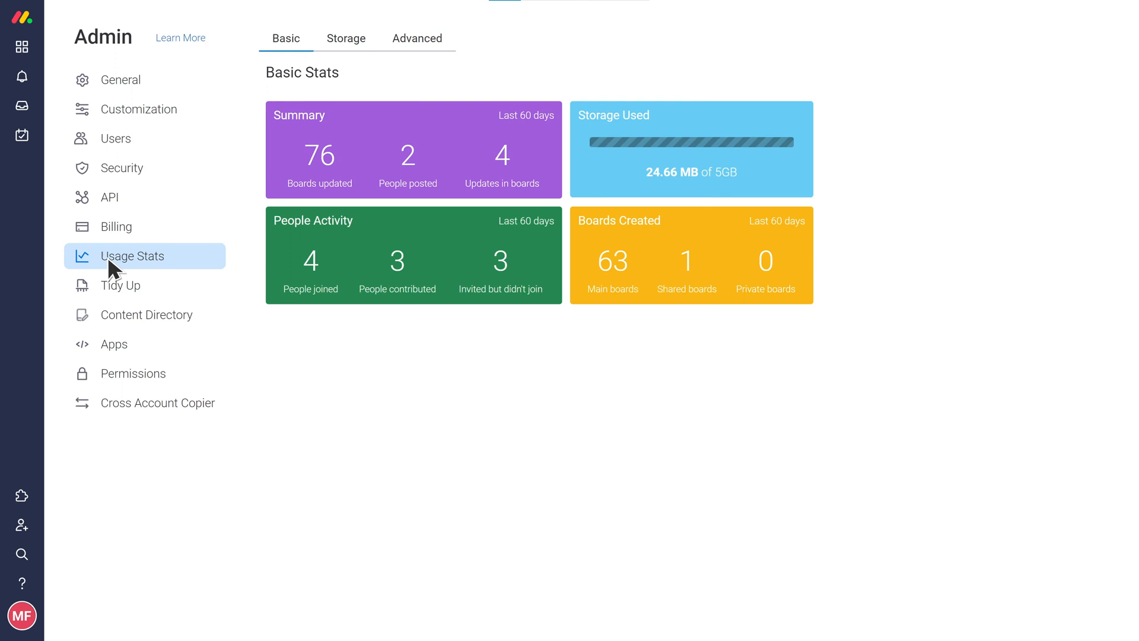